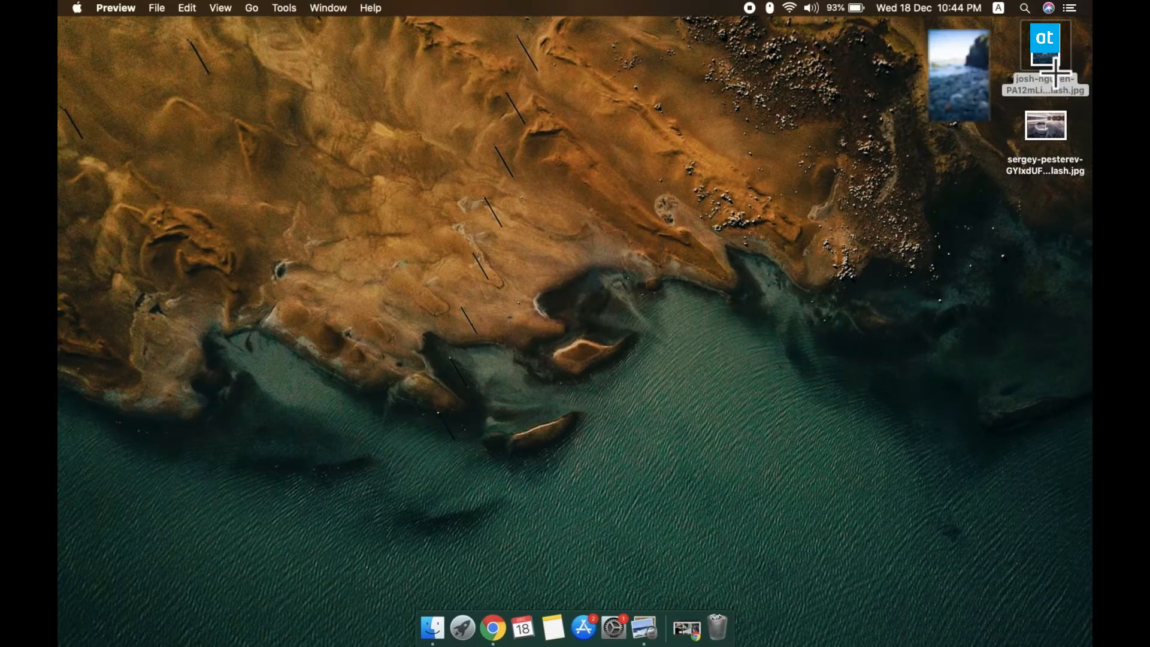
Open the josh-nguyen cairn photo from the desktop in Preview.
{"action": "double_click", "coordinate": [1045, 48]}
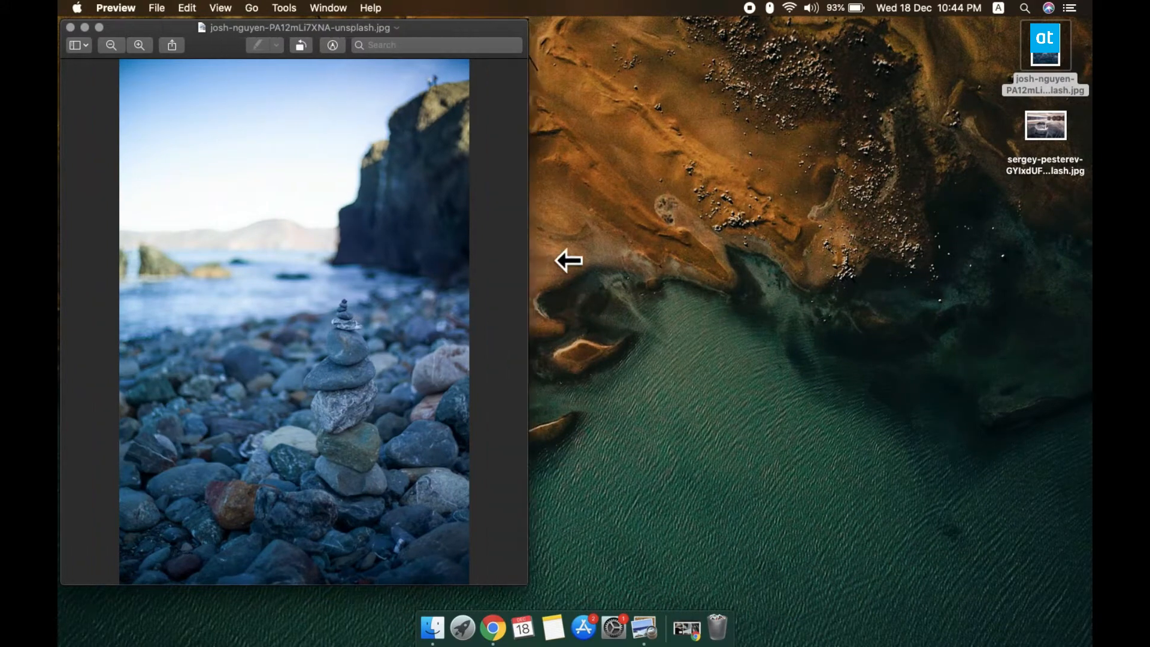
Drag out a wide rectangular selection across the beach framing the cairn and shoreline.
{"action": "left_click_drag", "start_coordinate": [200, 262], "coordinate": [277, 310]}
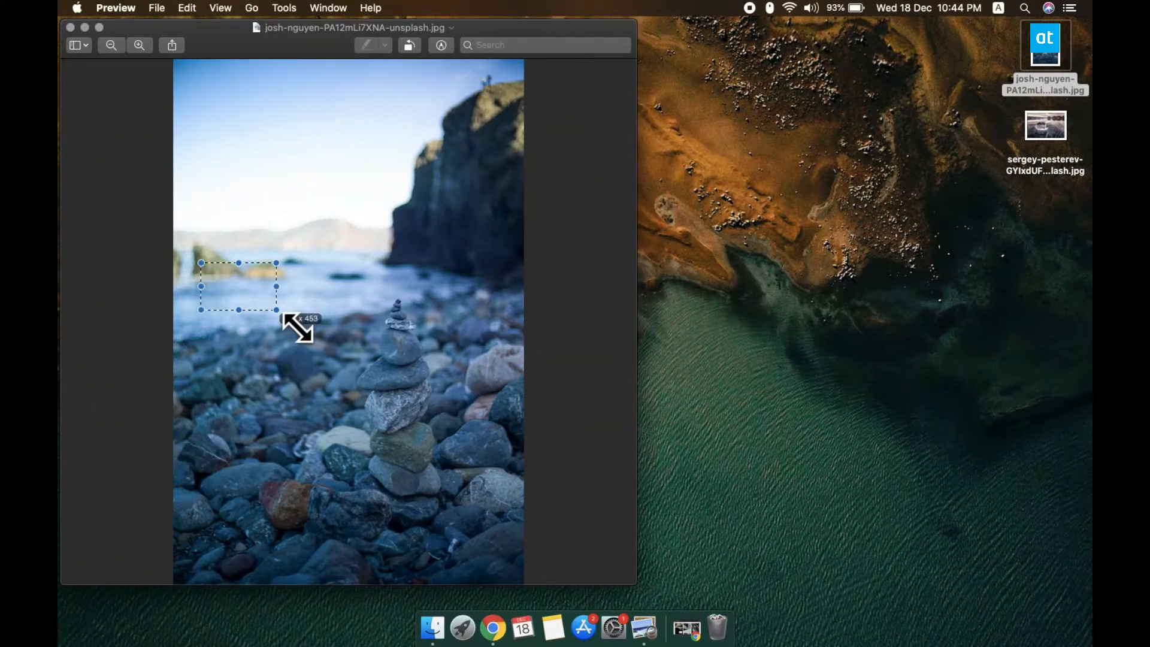
{"action": "left_click_drag", "start_coordinate": [276, 310], "coordinate": [502, 396]}
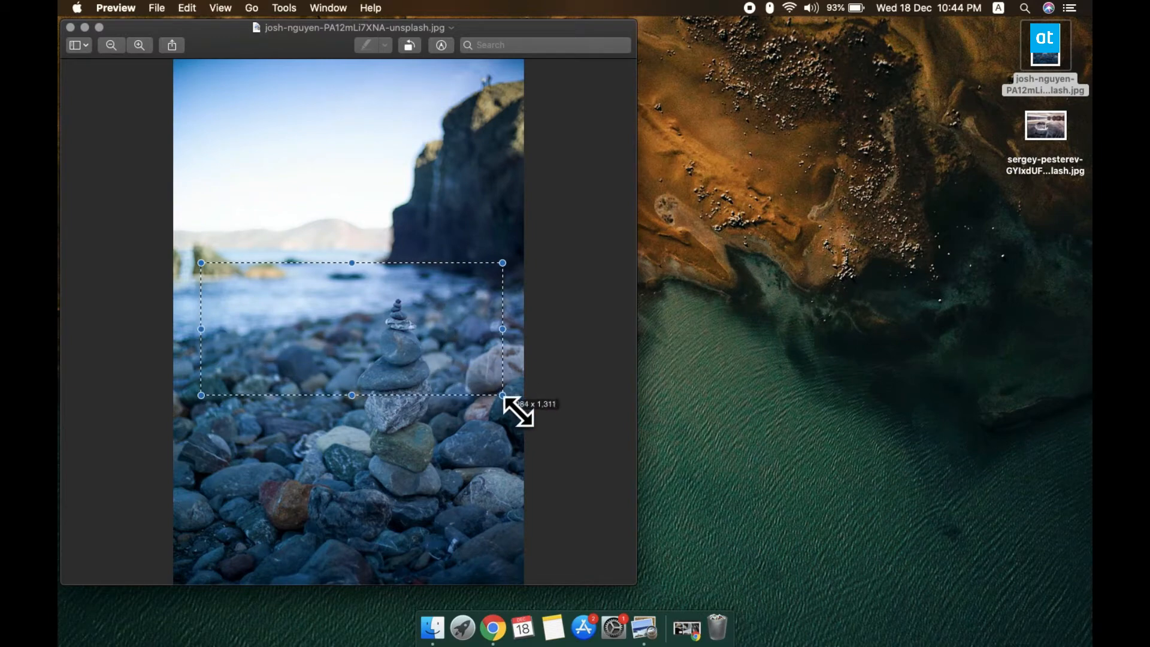
{"action": "left_click_drag", "start_coordinate": [502, 395], "coordinate": [504, 400]}
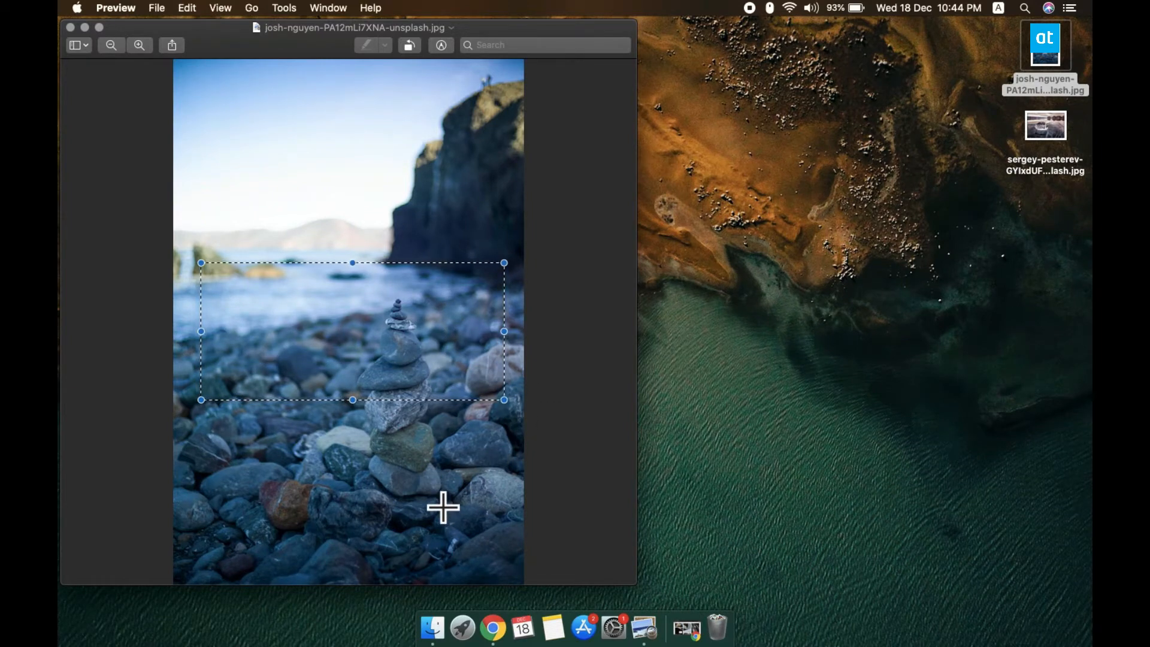
{"action": "key", "text": "cmd+k"}
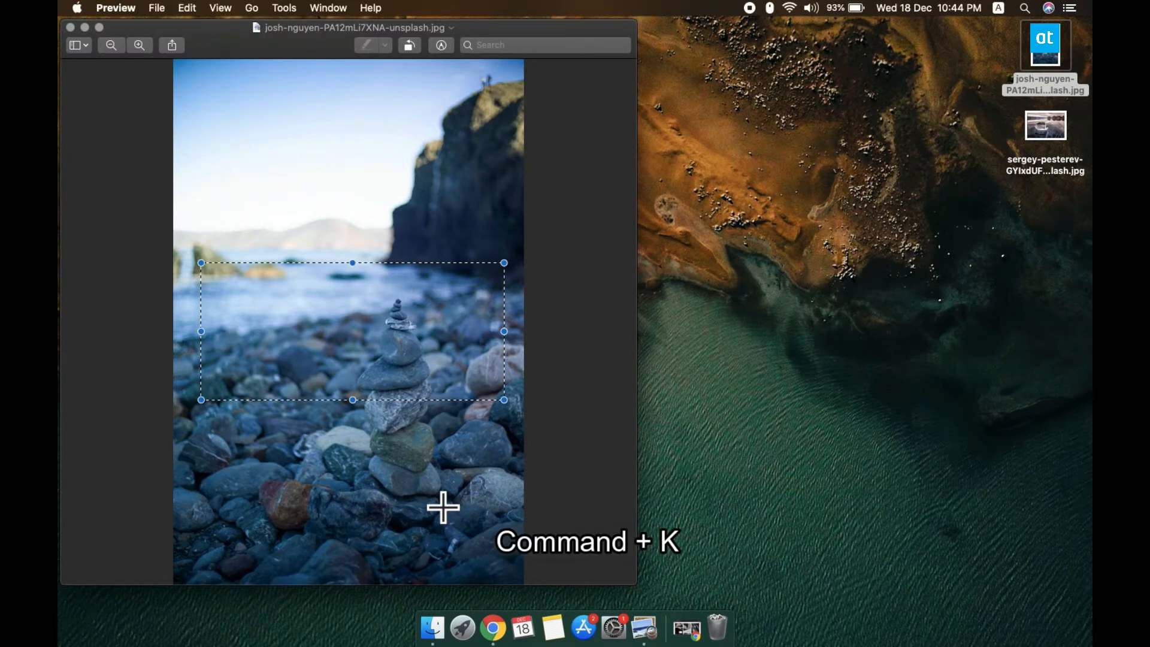
Crop the photo to the selected strip with Command+K, save it, and close the window.
{"action": "key", "text": "cmd+k"}
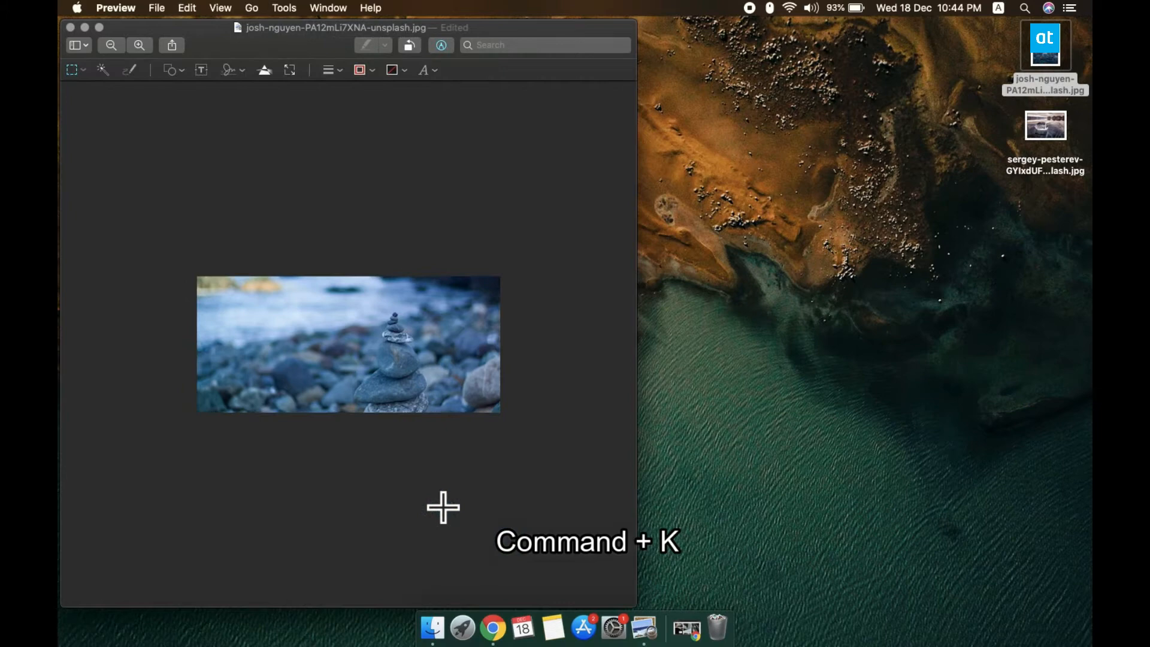
{"action": "key", "text": "cmd+k"}
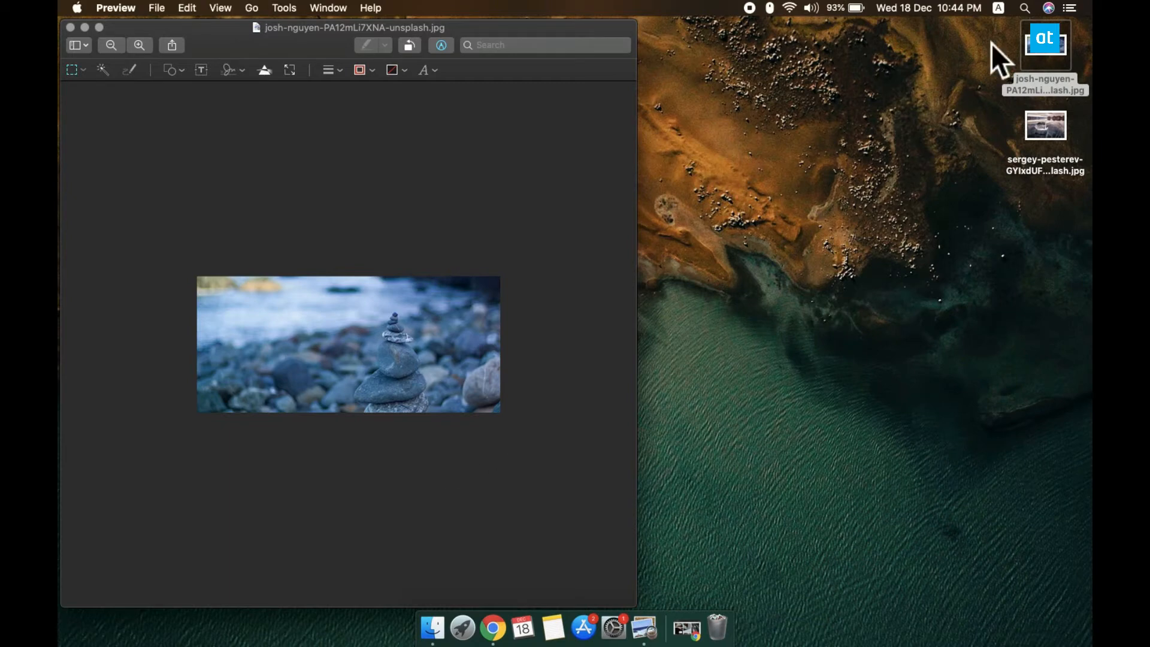
{"action": "mouse_move", "coordinate": [87, 80]}
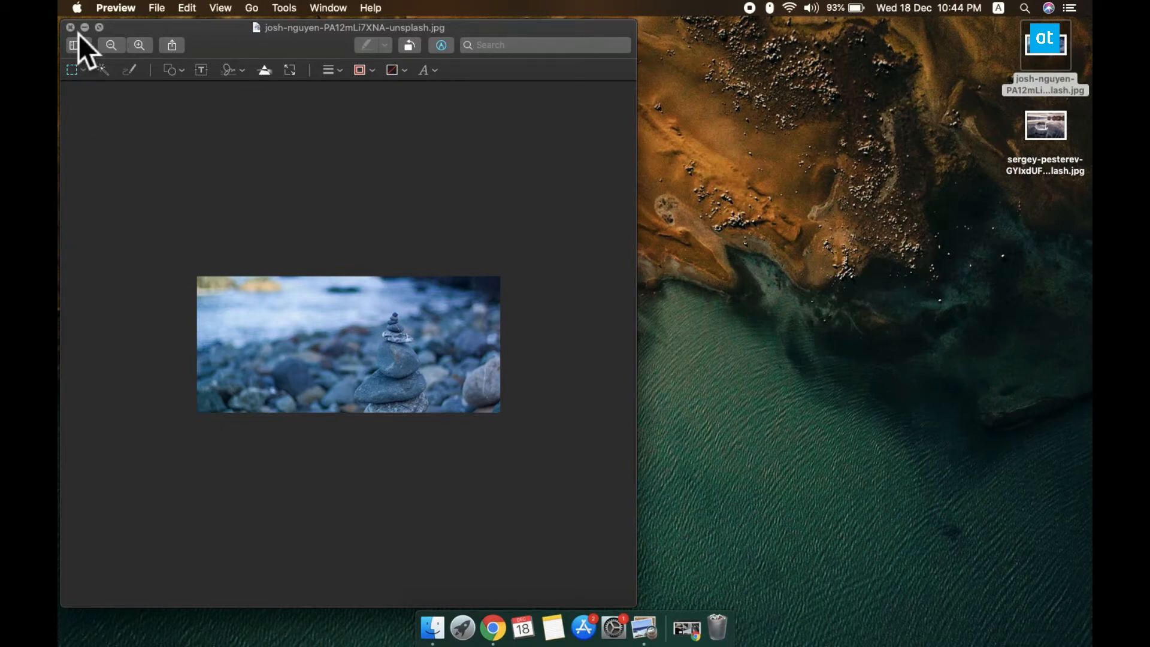
{"action": "left_click", "coordinate": [70, 27]}
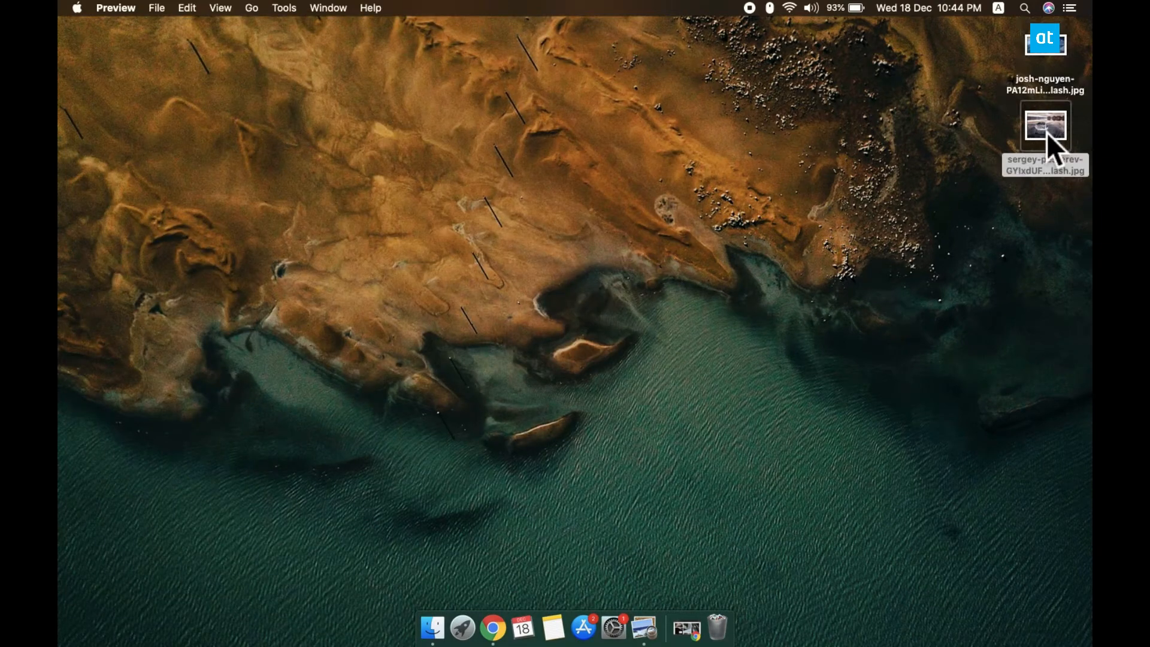
Open the sergey-pesterev ice-on-lake photo from the desktop in Preview.
{"action": "double_click", "coordinate": [1045, 124]}
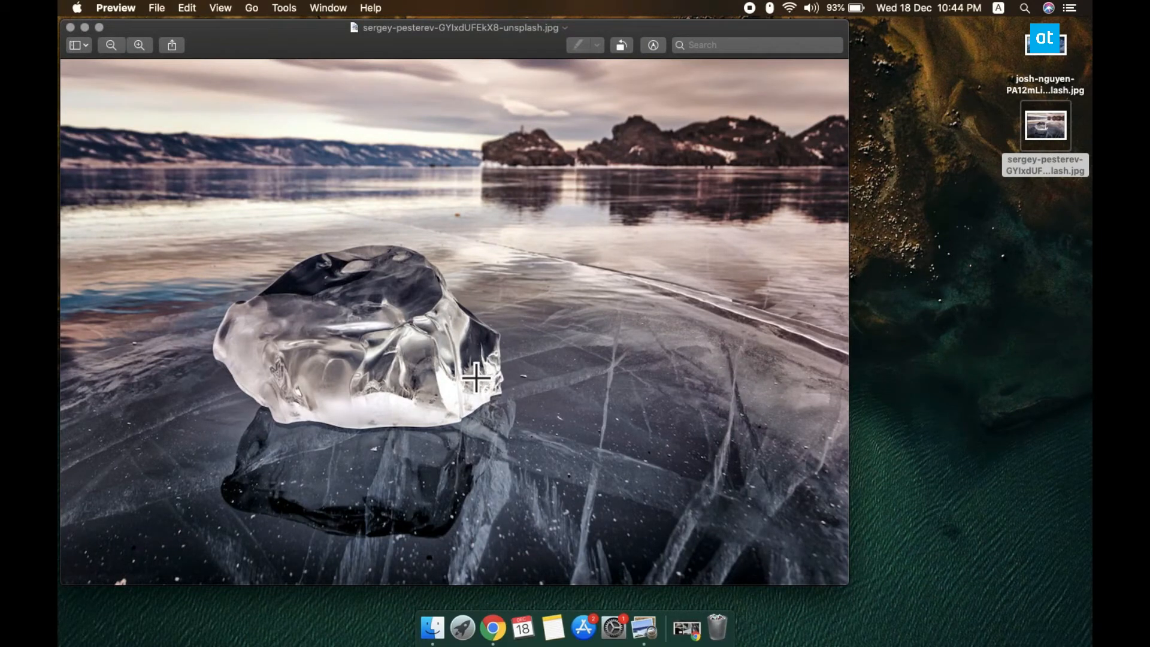
{"action": "mouse_move", "coordinate": [293, 33]}
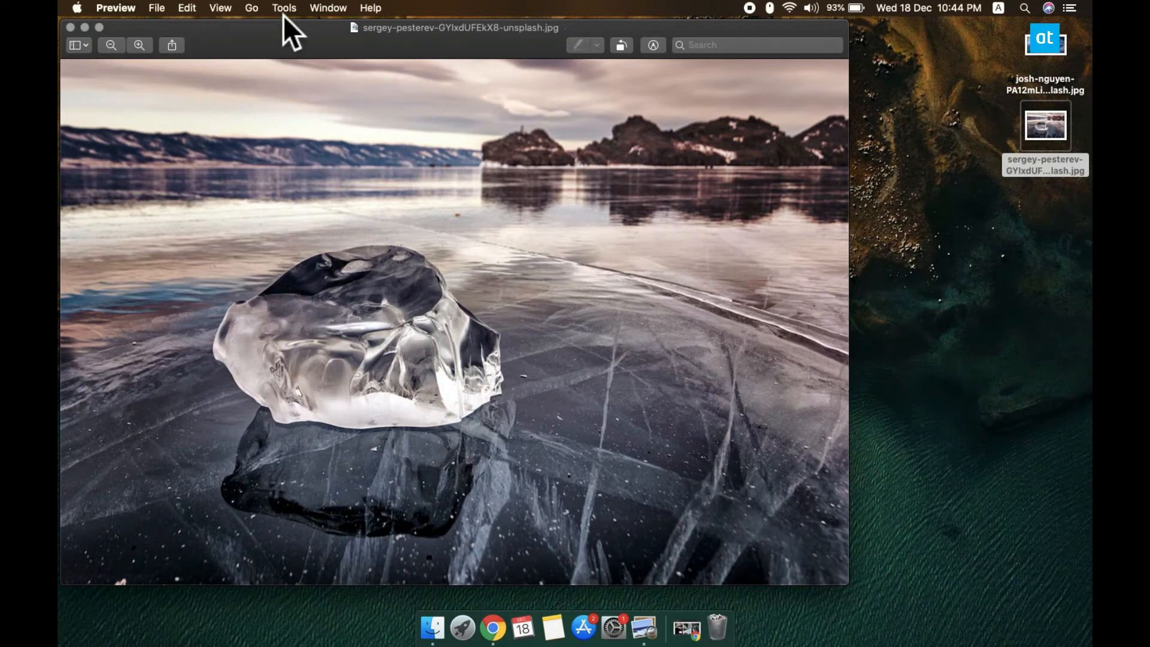
Via Tools > Adjust Size, set the width to 1200 pixels scaled proportionally and apply.
{"action": "left_click", "coordinate": [284, 8]}
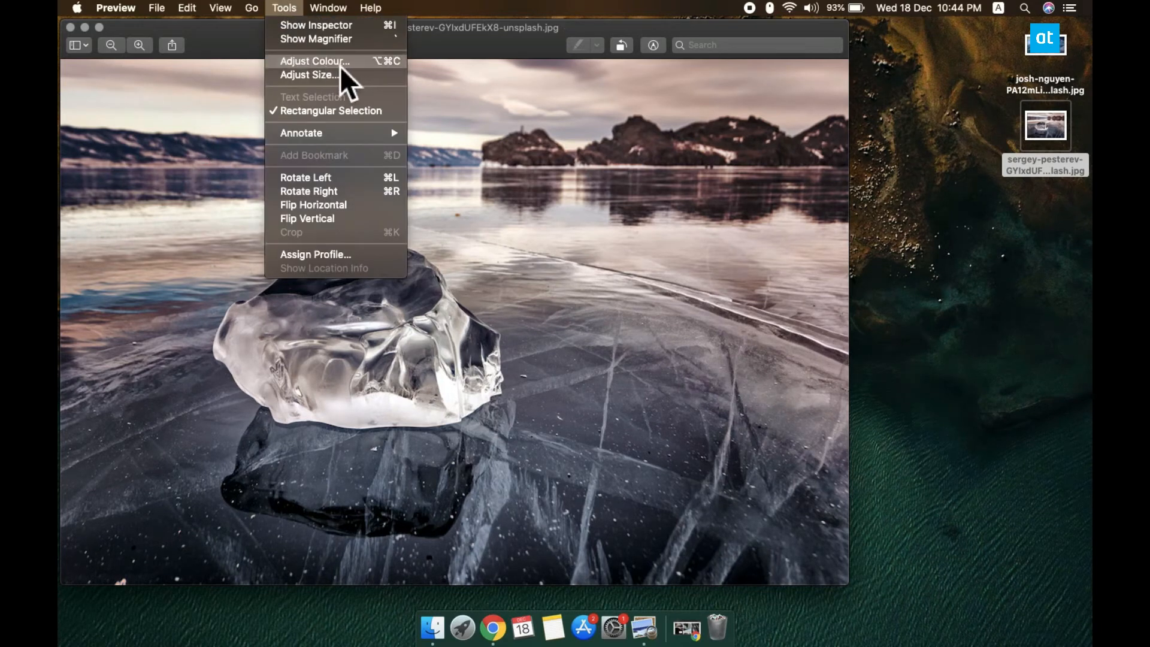
{"action": "left_click", "coordinate": [308, 74]}
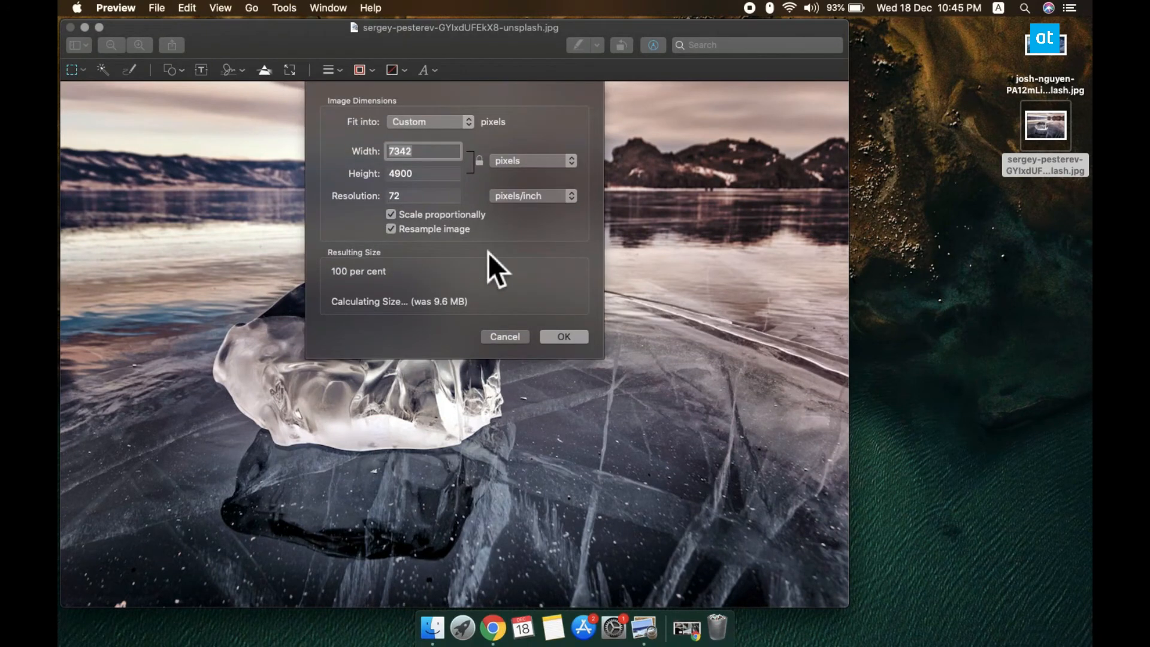
{"action": "mouse_move", "coordinate": [481, 213]}
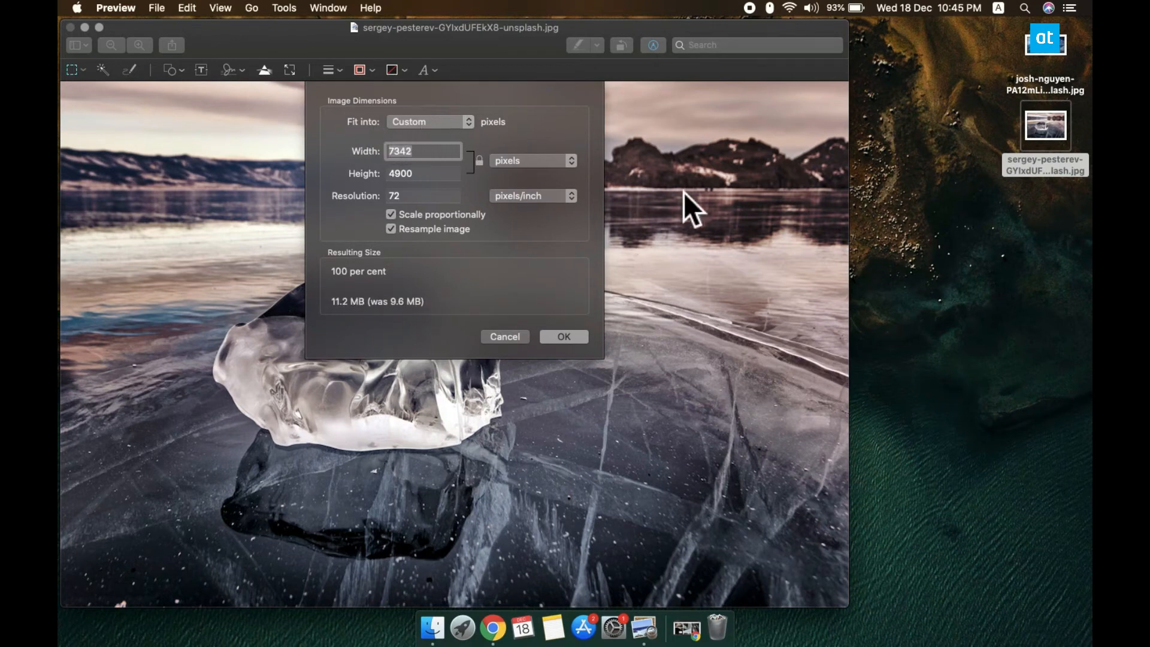
{"action": "type", "text": "1200"}
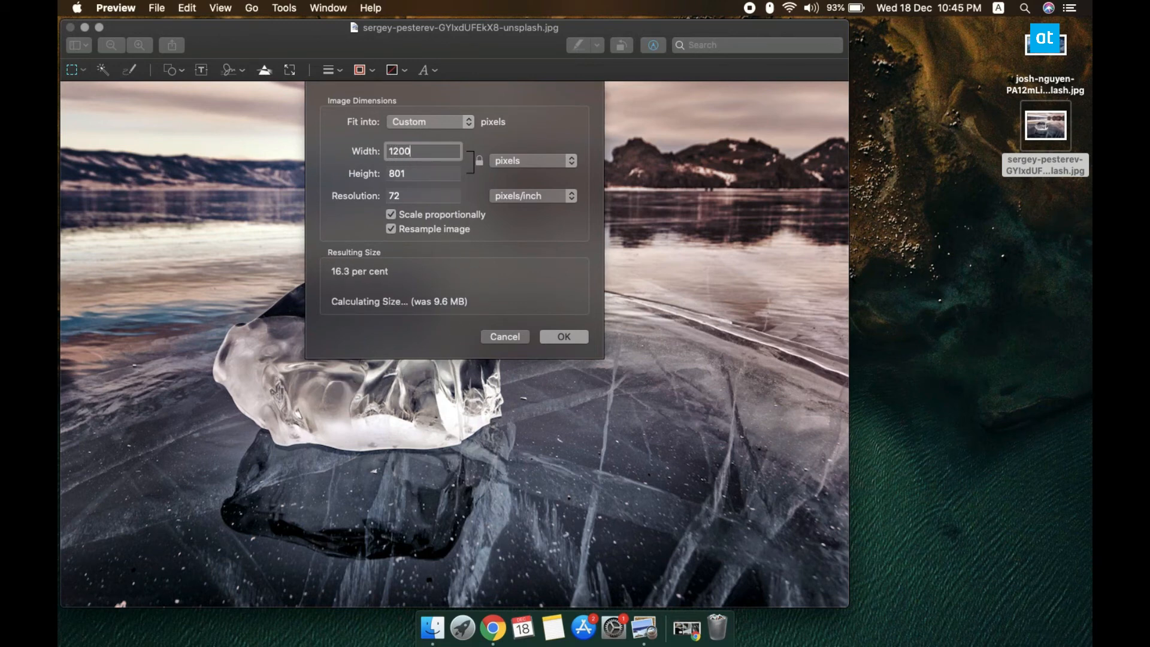
{"action": "left_click", "coordinate": [564, 335]}
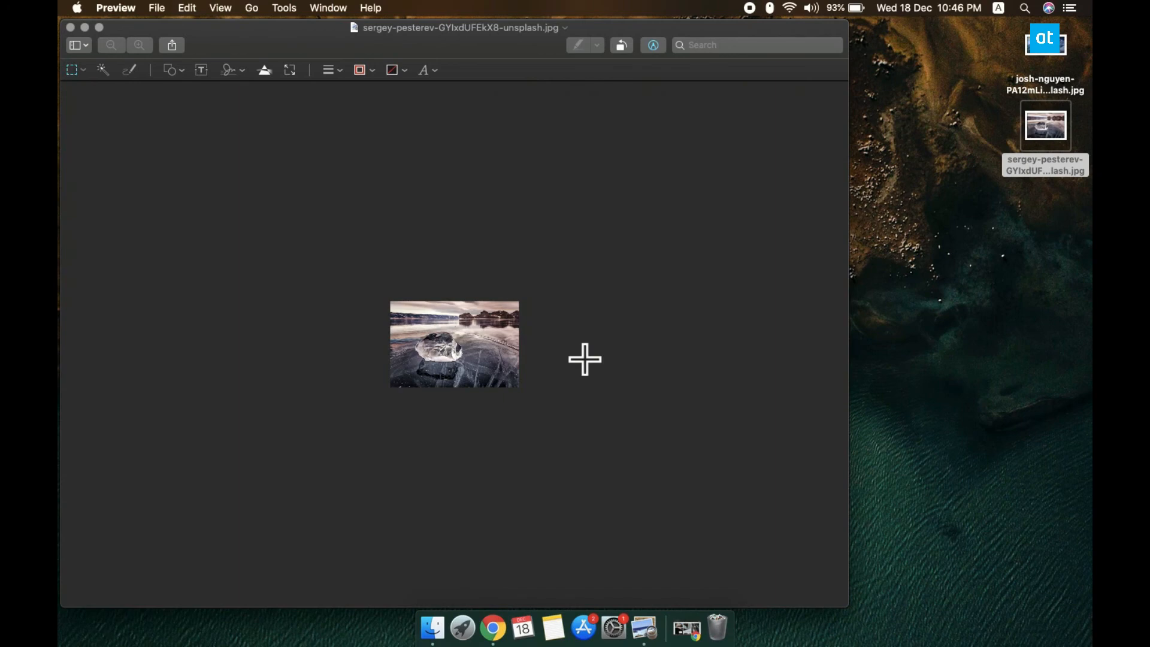